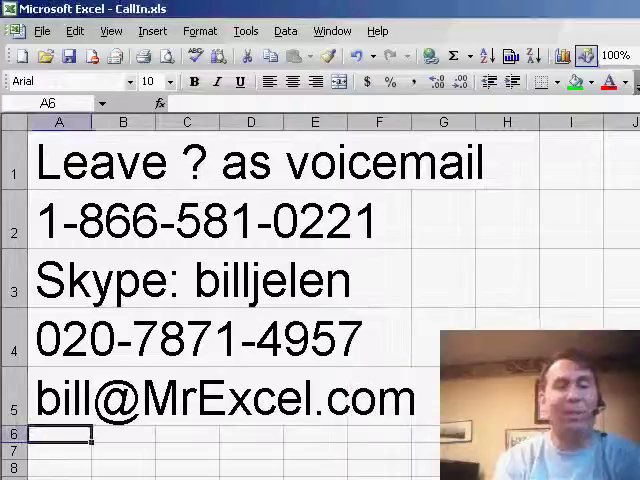
# Switch to the Book4 workbook via the Window menu's list of open workbooks.
pyautogui.click(332, 31)
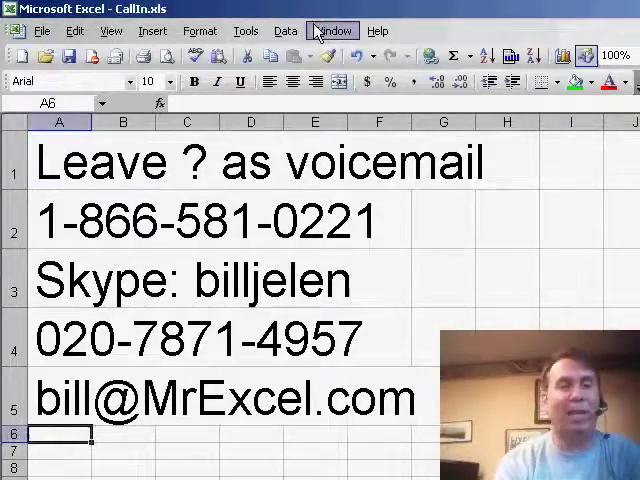
pyautogui.click(332, 30)
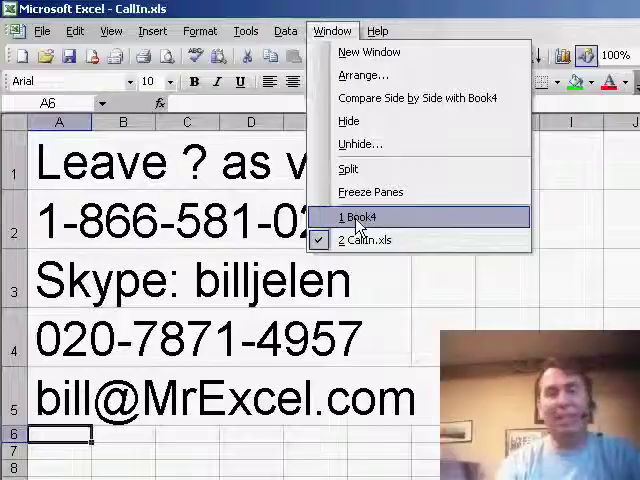
pyautogui.click(359, 217)
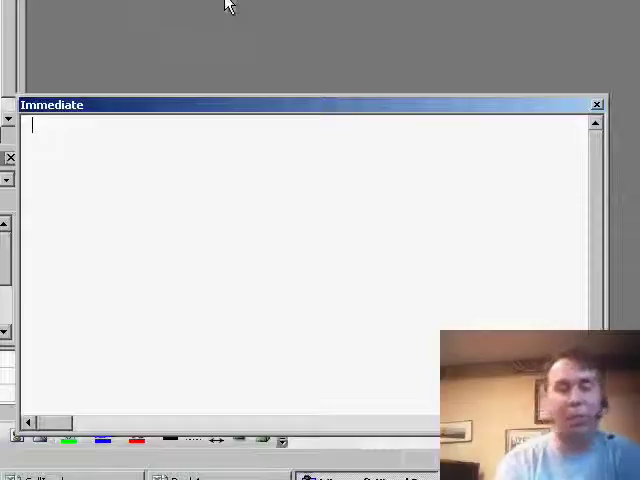
# Run 'print activecell.Interior.ColorIndex' in the Immediate window, which returns 4.
pyautogui.write('print a')
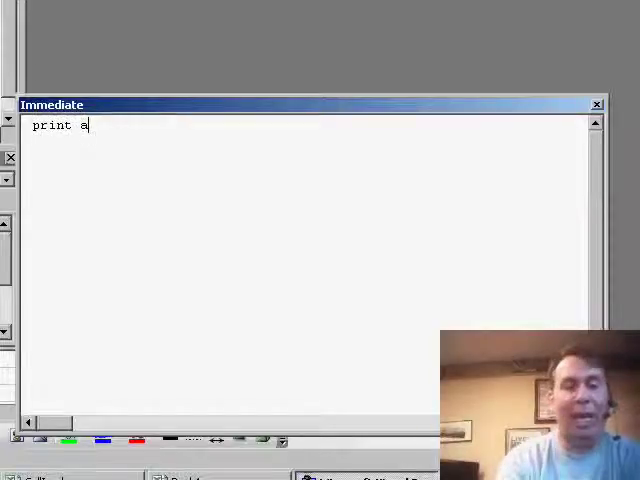
pyautogui.write('ctivecell.interior.colo')
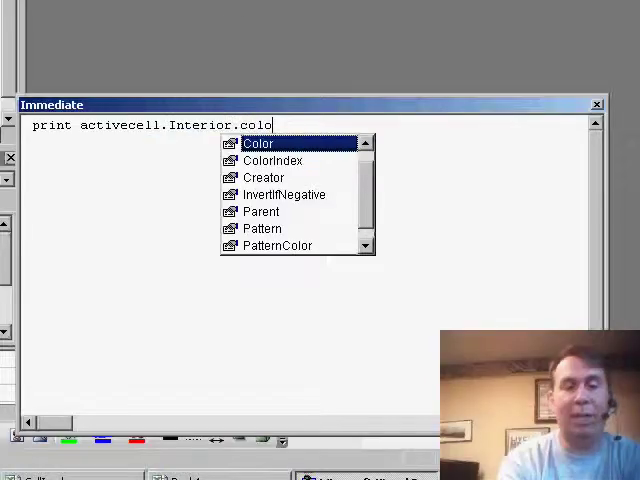
pyautogui.write('rindex')
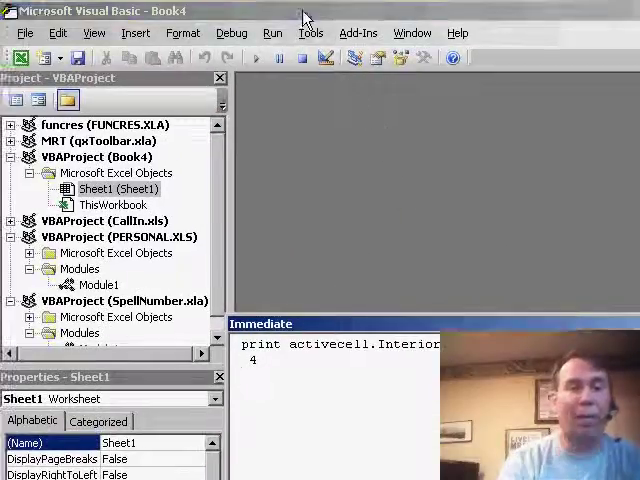
# Insert a new module and start Sub UnprotectGreen() with a For Each cell In Selection loop.
pyautogui.click(135, 33)
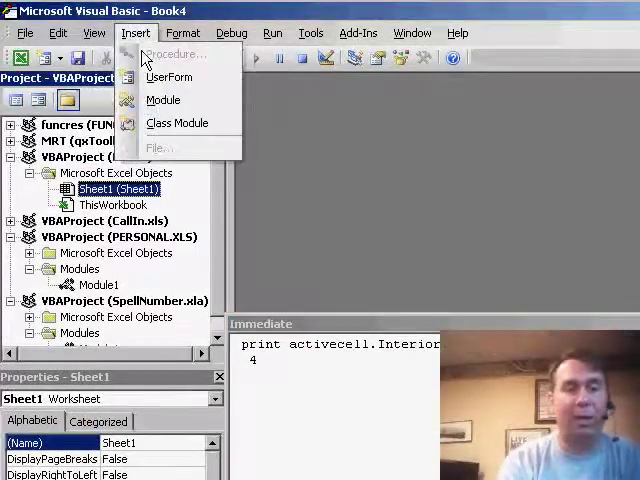
pyautogui.click(162, 99)
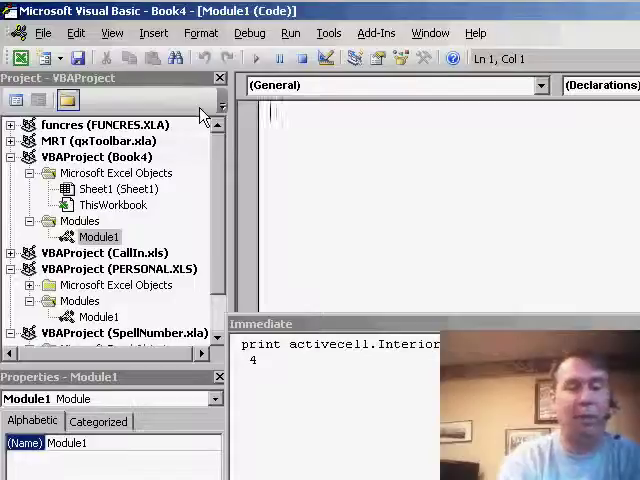
pyautogui.write('Sub')
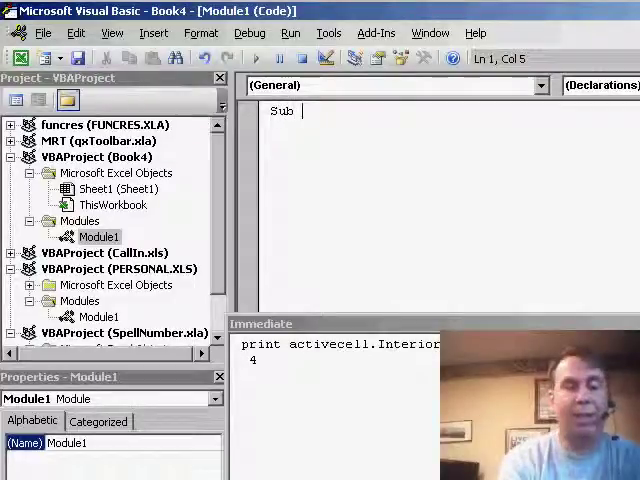
pyautogui.write('Unprotec')
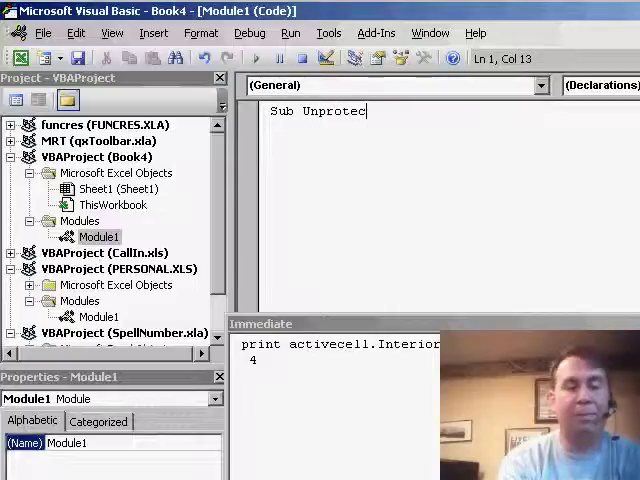
pyautogui.write('Green()')
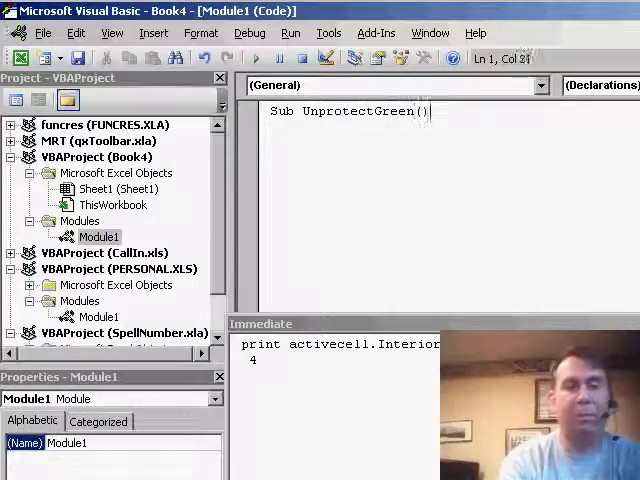
pyautogui.write('For eac')
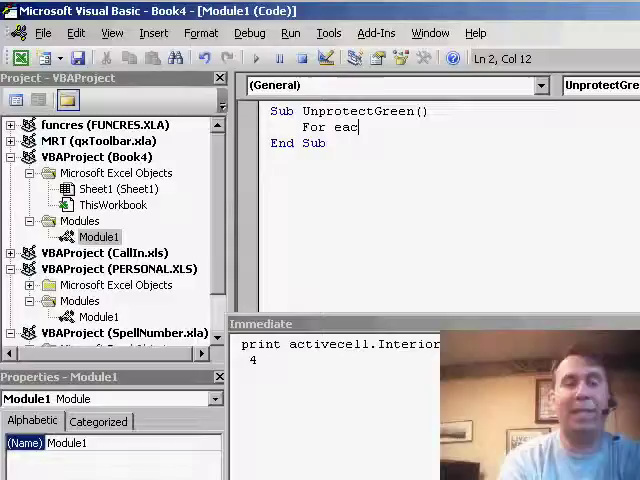
pyautogui.write('h cell in selection')
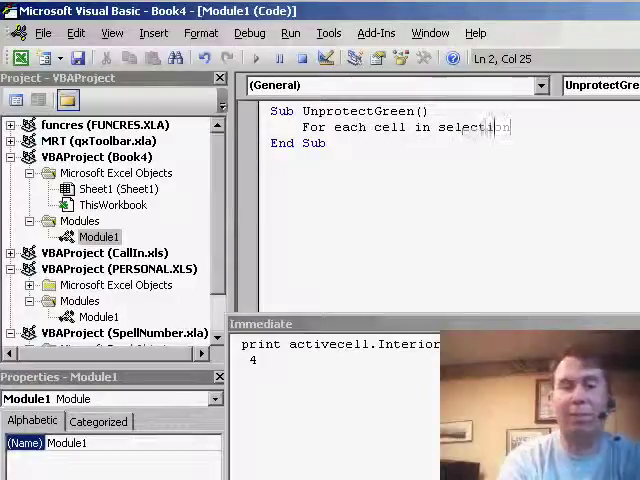
# Inside the loop set cell.Locked False when Interior.ColorIndex = 4, Else True, ending with Next cell.
pyautogui.write('if cel')
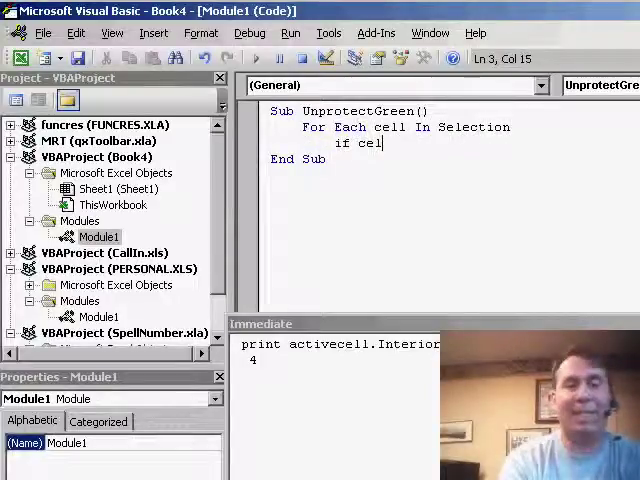
pyautogui.write('.interior')
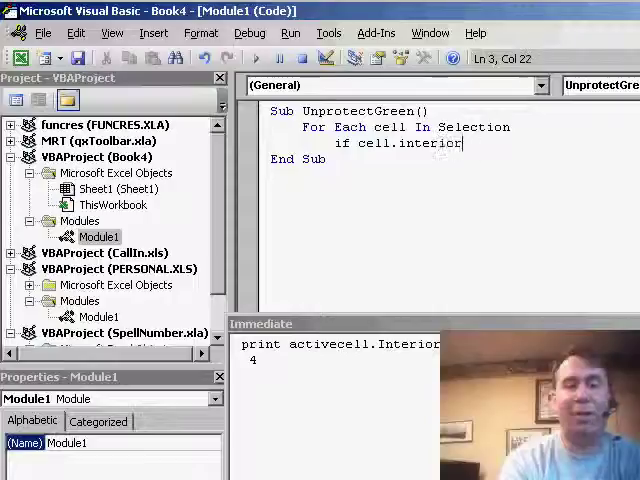
pyautogui.write('.colorindex = 4 the')
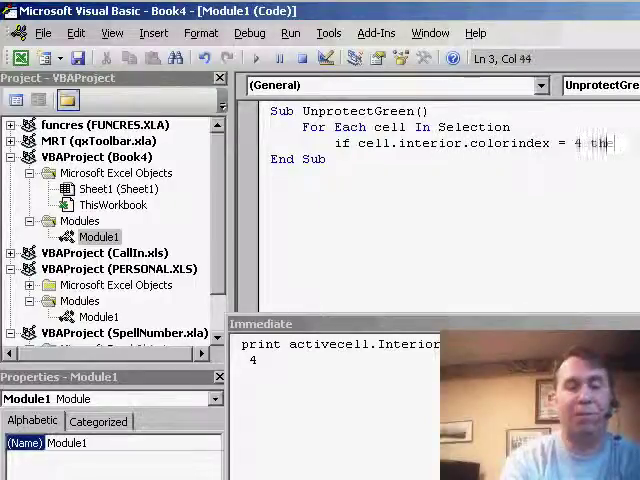
pyautogui.write('cel')
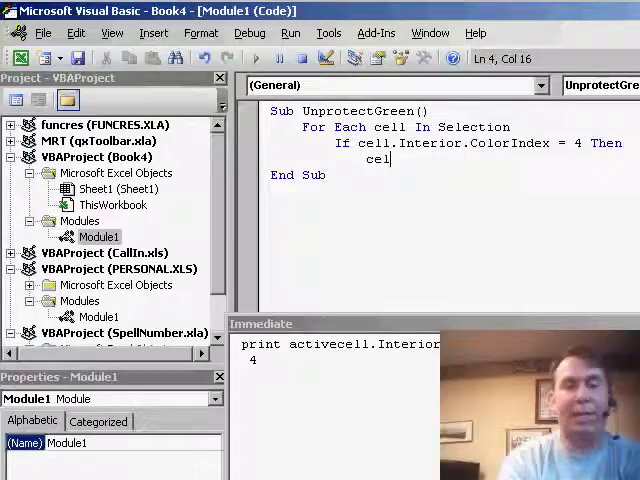
pyautogui.write('l.locked = False')
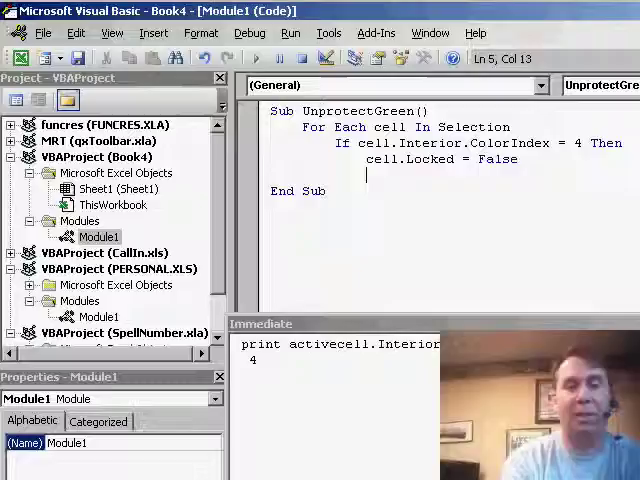
pyautogui.write('Else')
pyautogui.write('Cell.Locked = True')
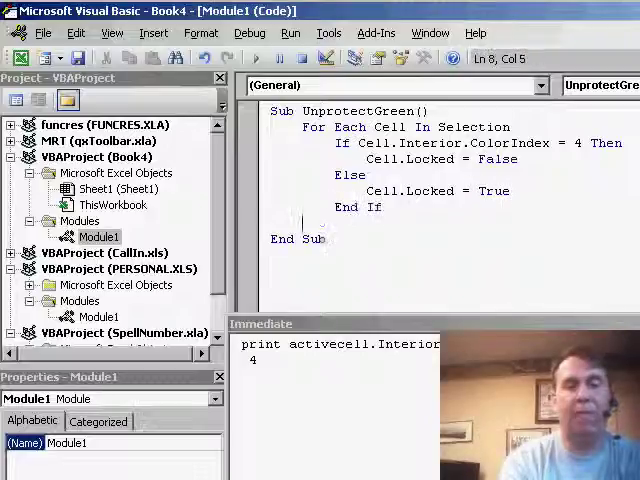
pyautogui.write('Next cell')
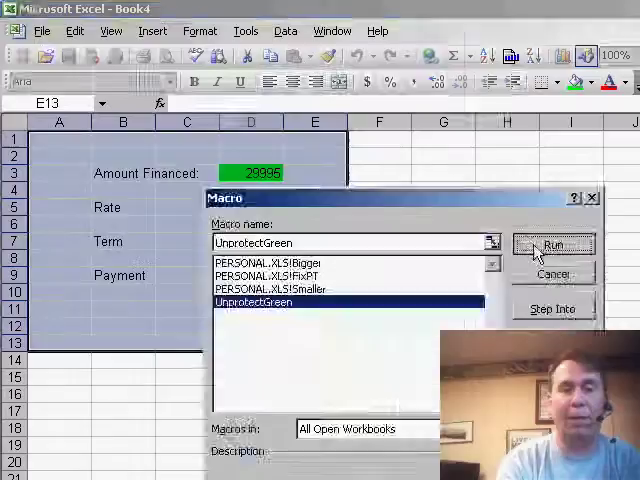
# Run the UnprotectGreen macro on the selected A1:E13 form area.
pyautogui.click(553, 244)
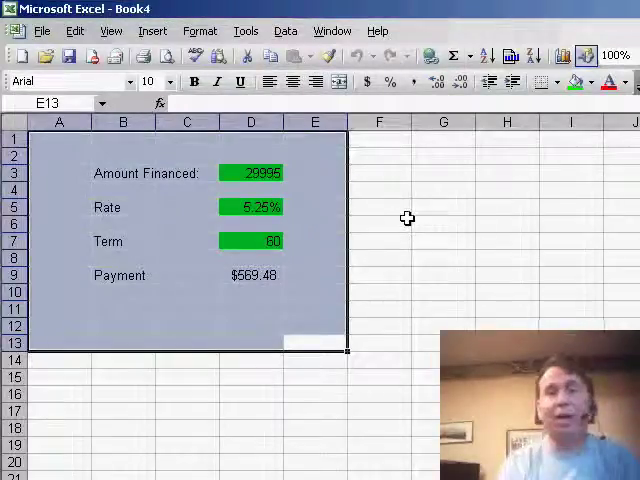
# Protect the sheet, enter 48 as the term giving $694.17, and dismiss the read-only warning on another cell.
pyautogui.click(245, 30)
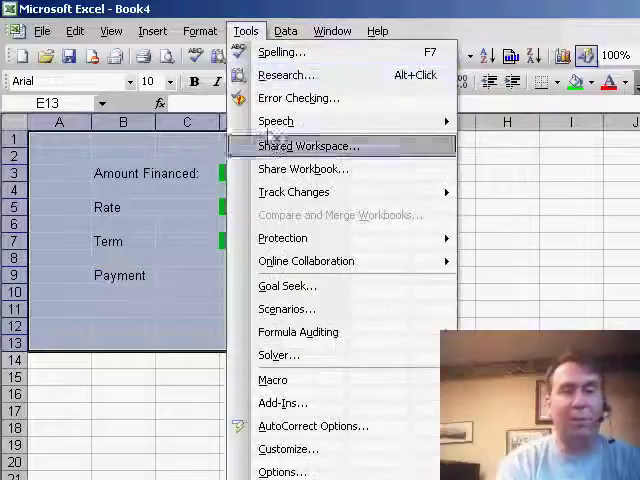
pyautogui.moveTo(283, 238)
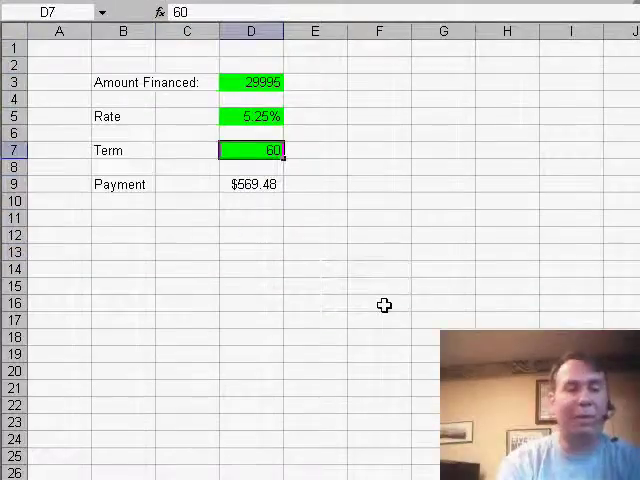
pyautogui.write('48')
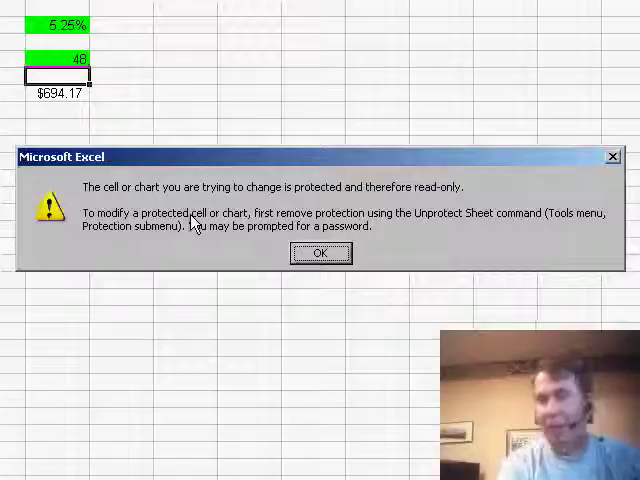
pyautogui.click(320, 253)
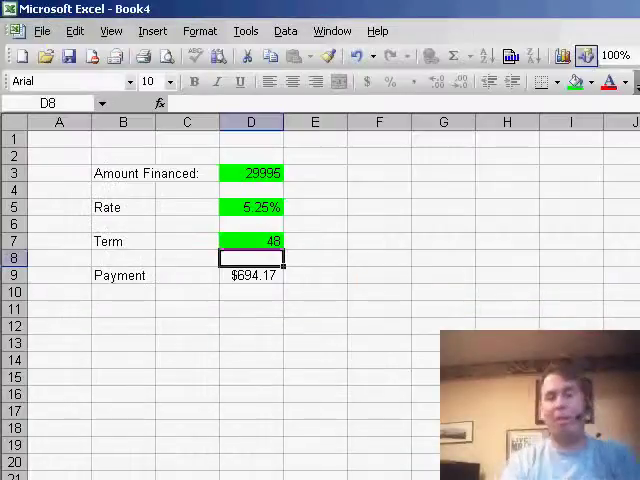